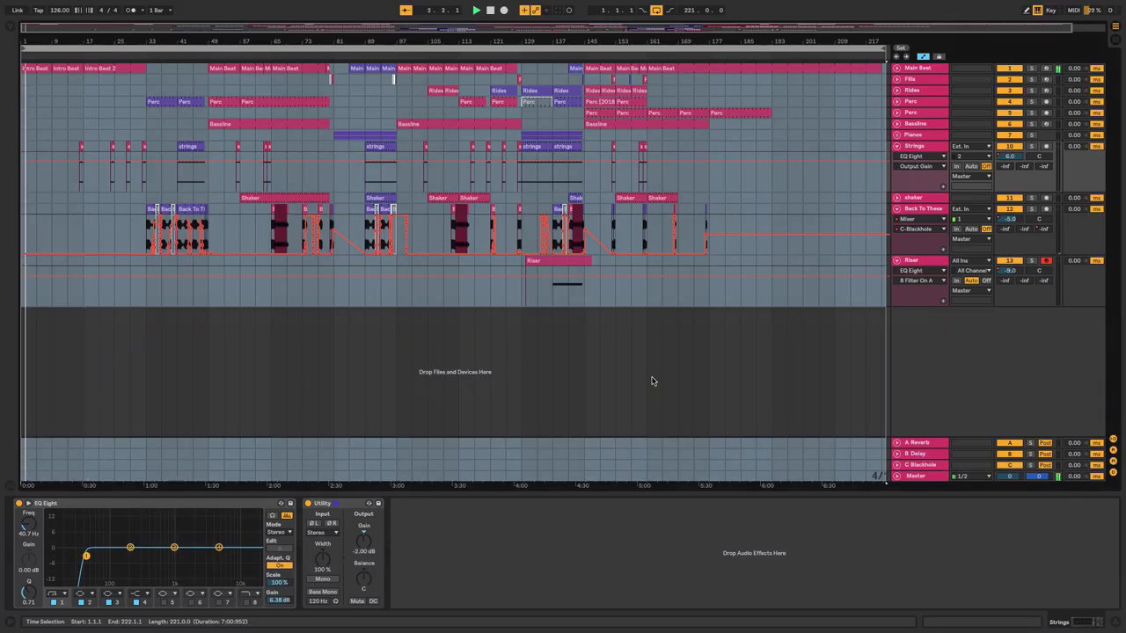
Step: Unfold the Main Beat track to show its automation lanes and Fabrik Kit Punchy Sub kick
{"action": "left_click", "coordinate": [475, 10]}
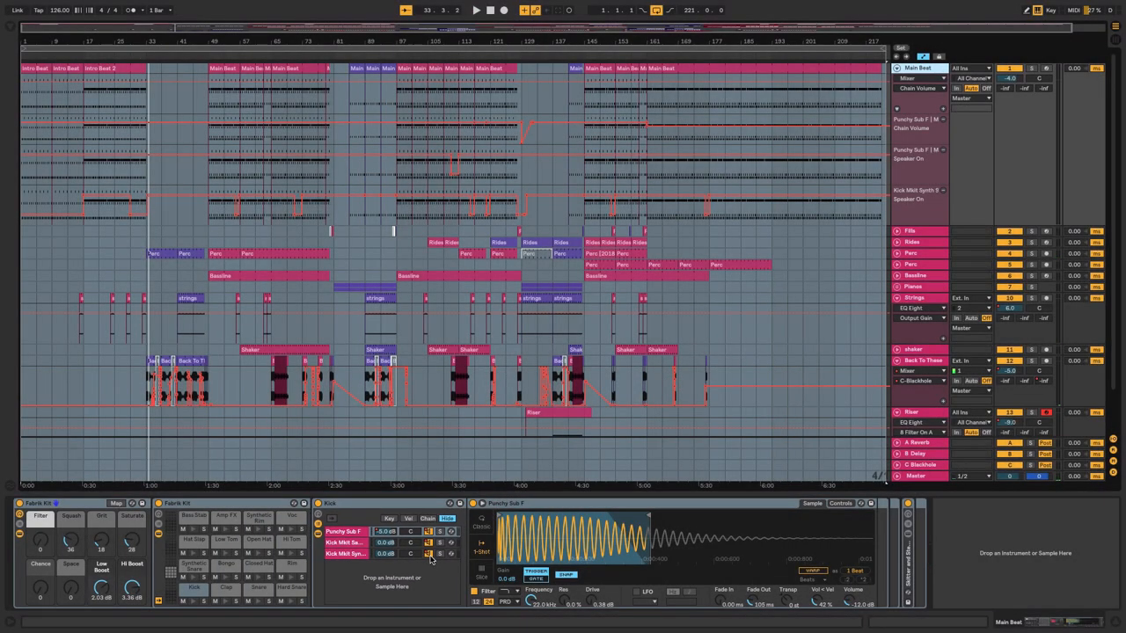
{"action": "left_click", "coordinate": [475, 9]}
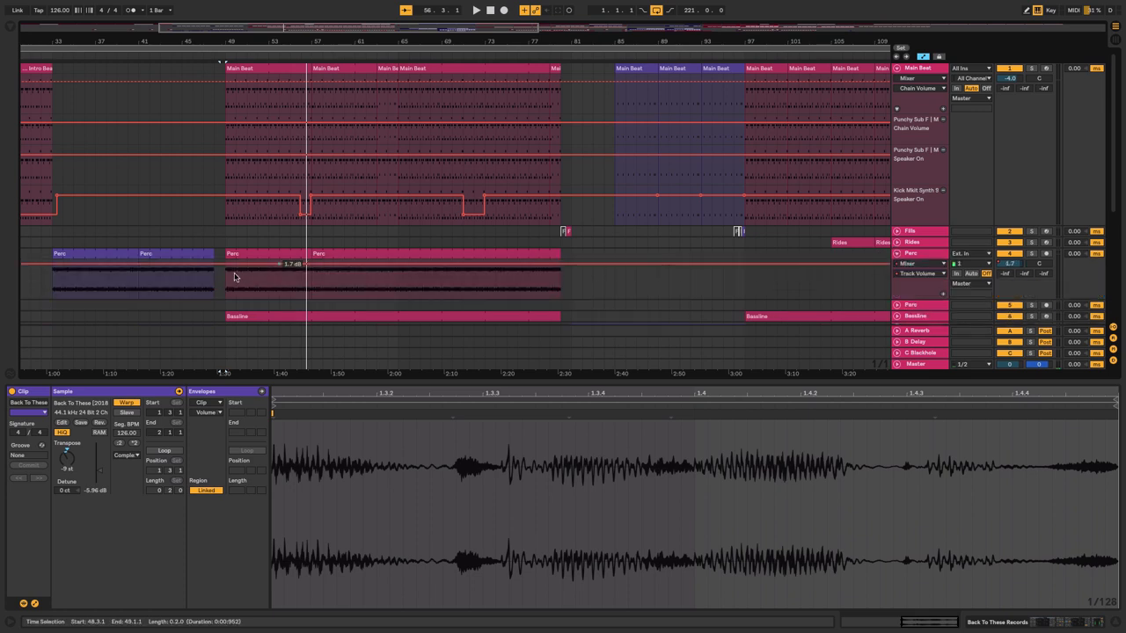
Step: Select the Strings track to show its EQ Eight and Utility devices
{"action": "scroll", "scroll_direction": "down", "scroll_amount": 3}
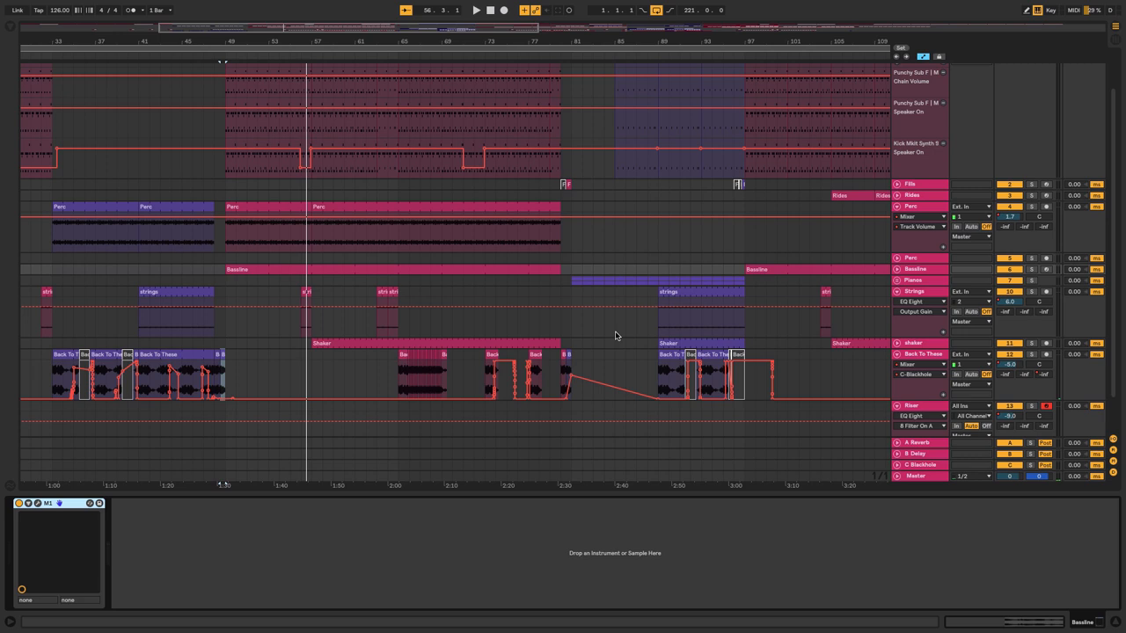
{"action": "left_click", "coordinate": [37, 503]}
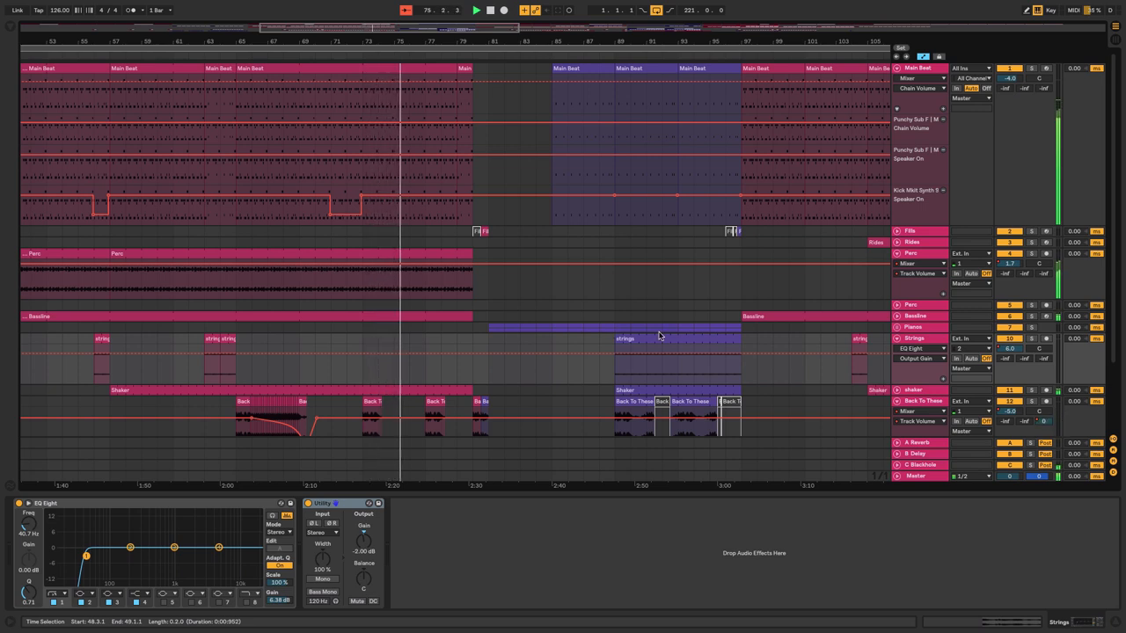
Step: Unfold the Pianos group to reveal Low Piano, Hi Piano, Beatformer and Utility
{"action": "left_click", "coordinate": [921, 421]}
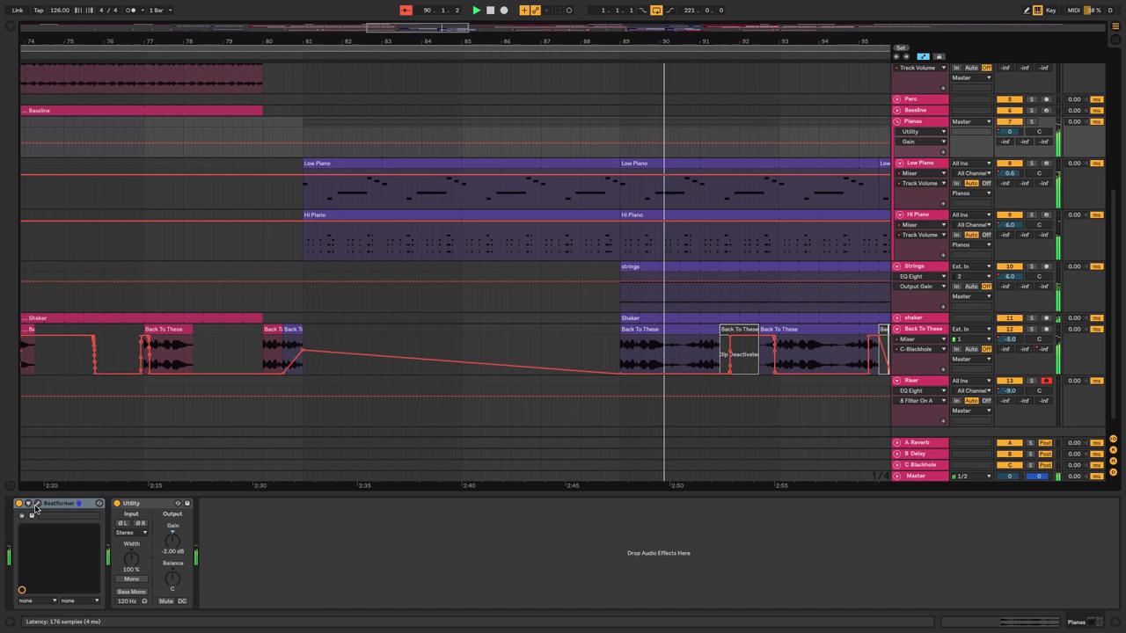
{"action": "left_click", "coordinate": [28, 503]}
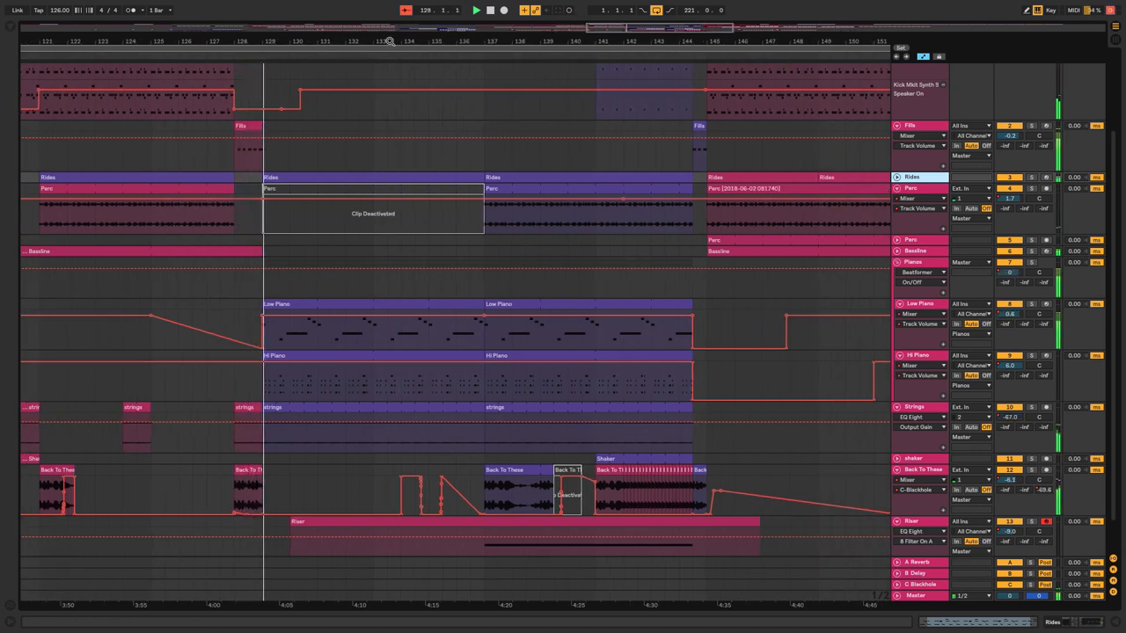
{"action": "left_click", "coordinate": [293, 41]}
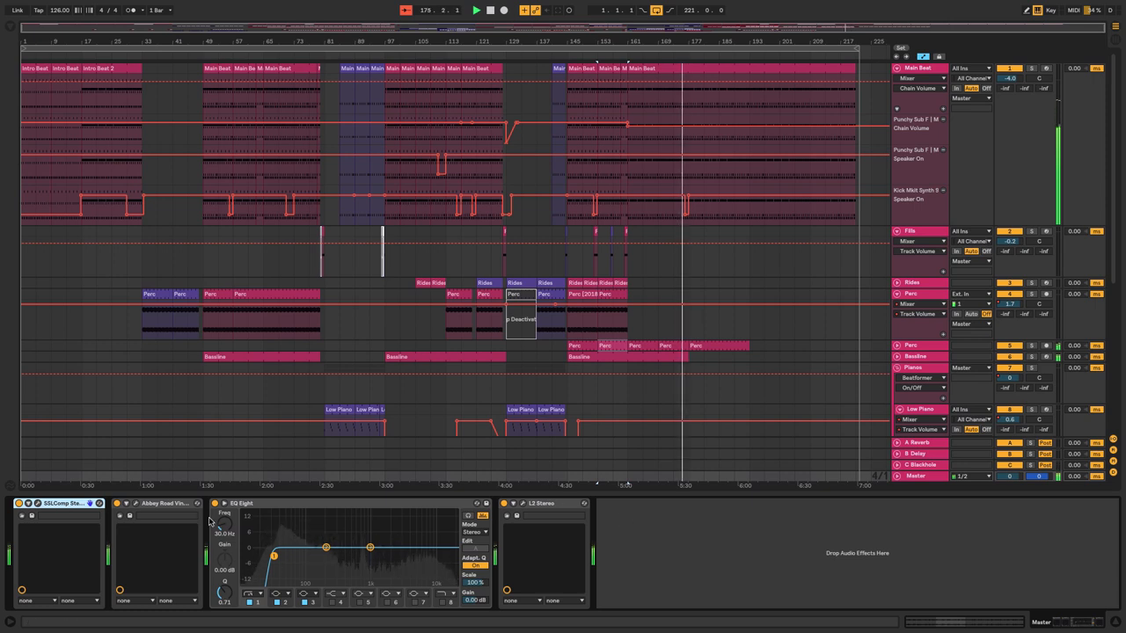
Step: Open the Master track's Abbey Road Vinyl plugin window with its turntable settings
{"action": "left_click", "coordinate": [41, 503]}
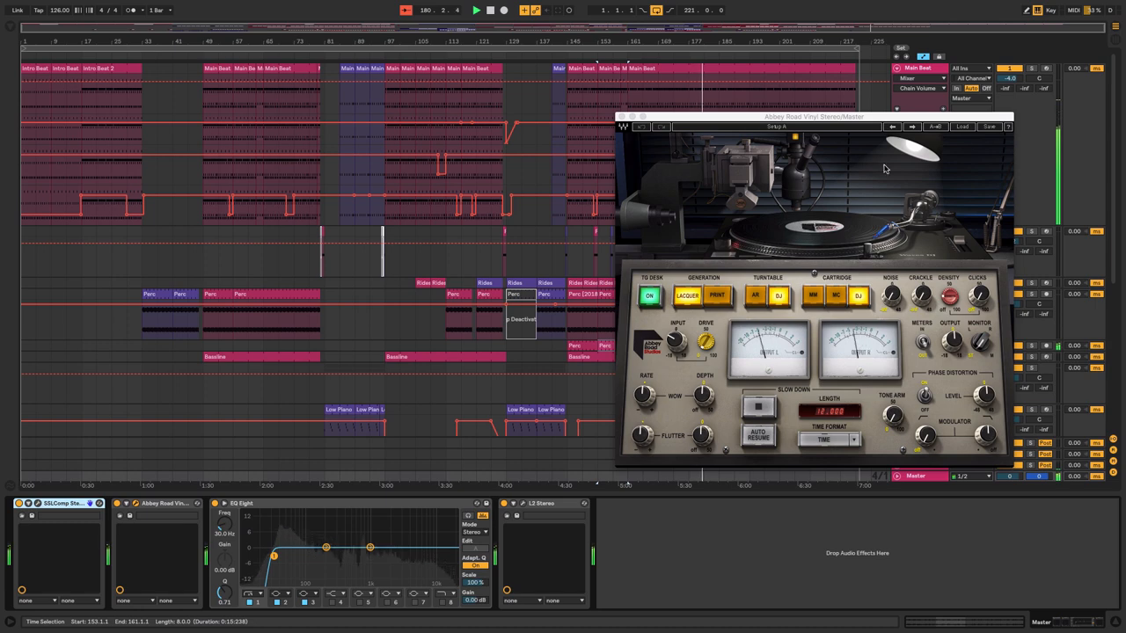
Step: Close the Abbey Road Vinyl window and open the L2 Ultramaximizer plugin window
{"action": "left_click_drag", "start_coordinate": [814, 115], "coordinate": [633, 139]}
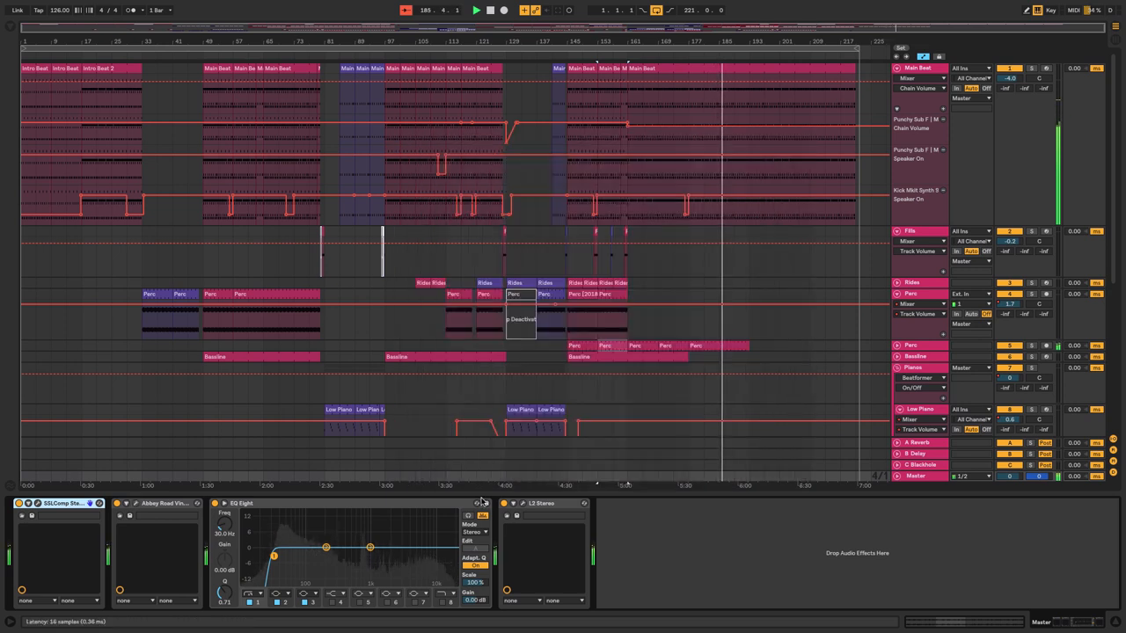
{"action": "left_click", "coordinate": [541, 503]}
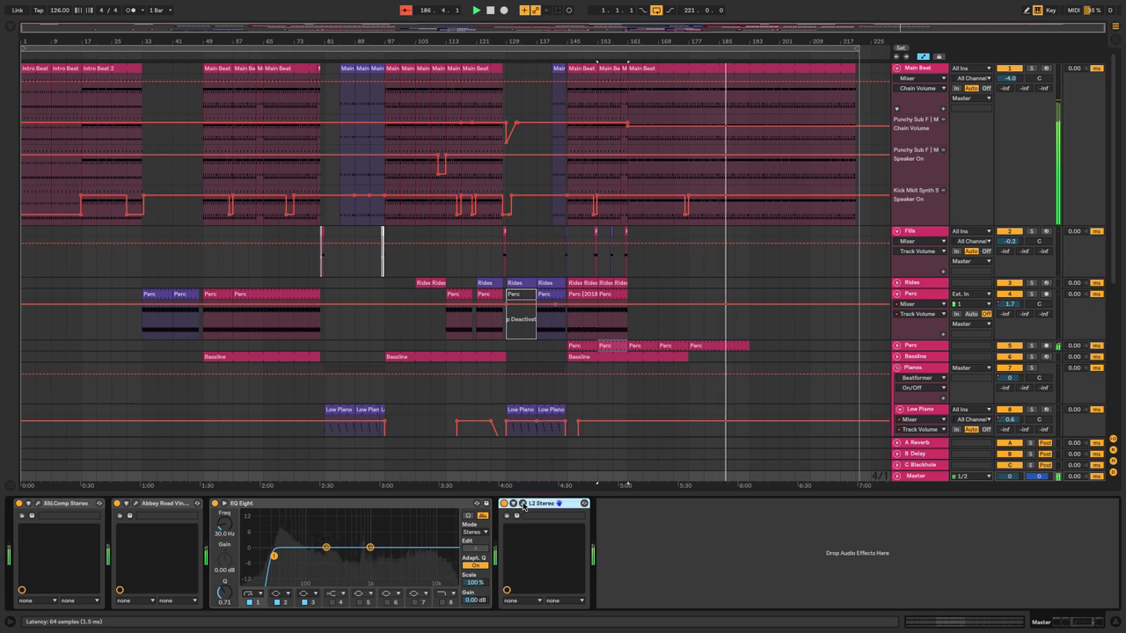
{"action": "left_click", "coordinate": [522, 503]}
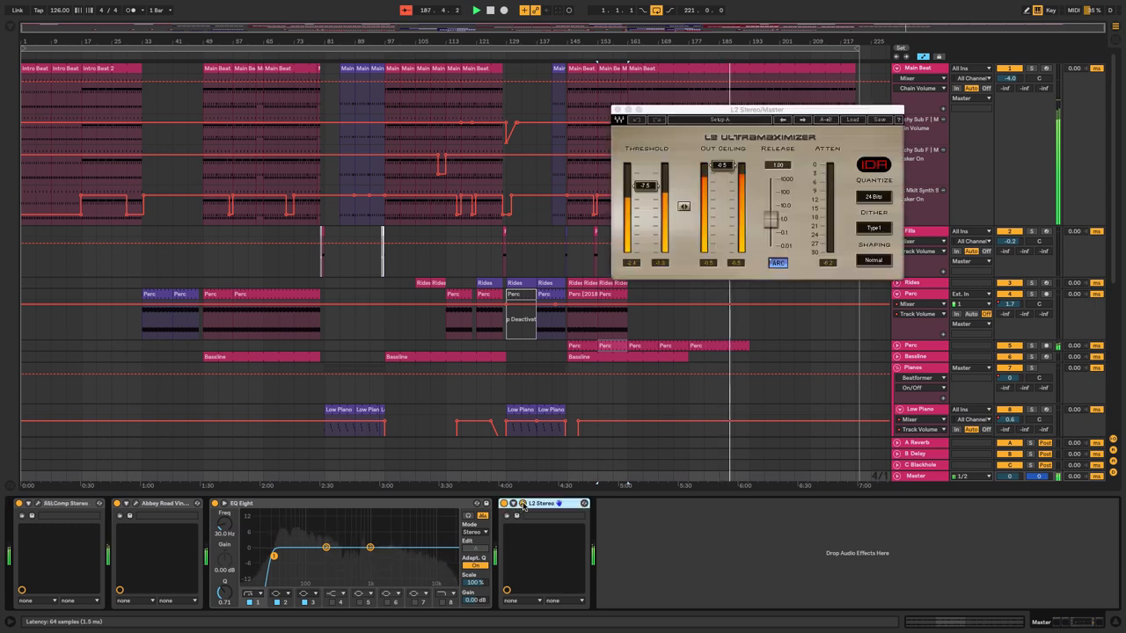